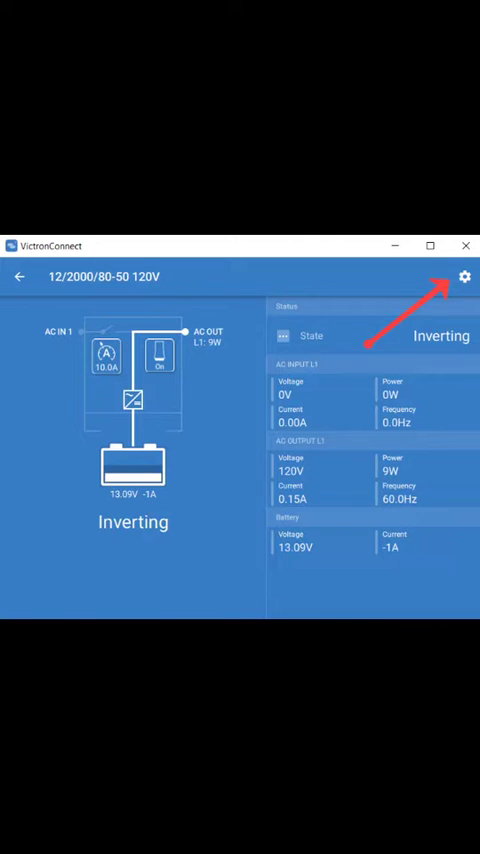
- Show product info for the MultiPlus Compact 12/2000/80-50 120V at firmware v430
click(462, 276)
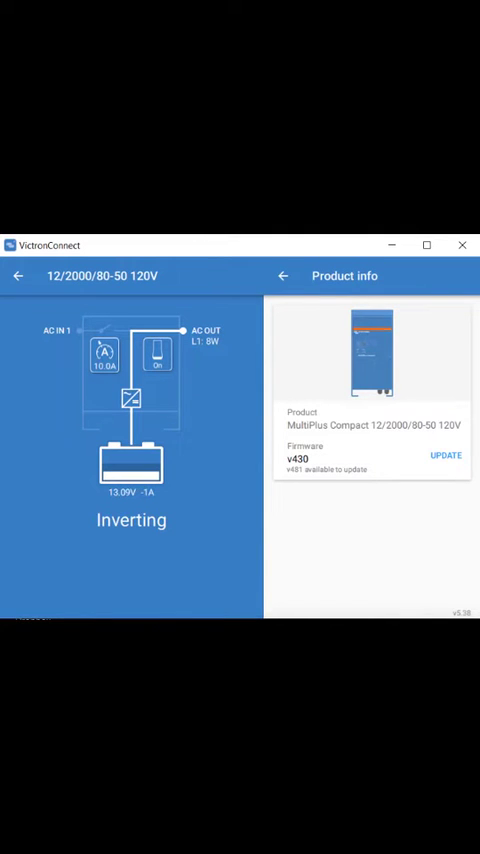
- Bring up the firmware update page for the MultiPlus Compact, v430 to v431
click(444, 456)
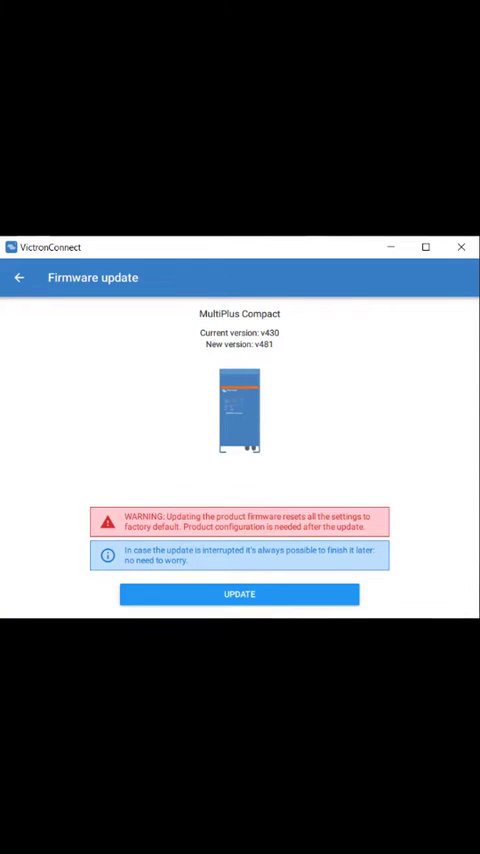
- Begin the v431 firmware update and accept the trained-engineers-only warning so it runs
click(240, 594)
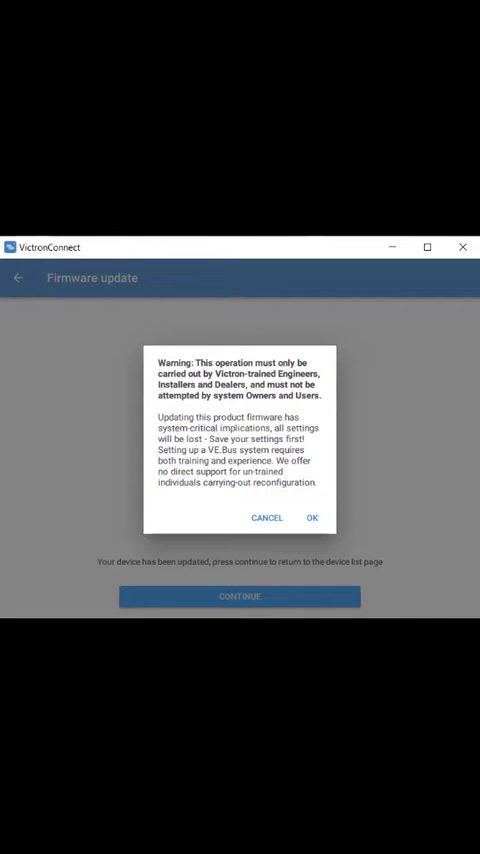
click(312, 516)
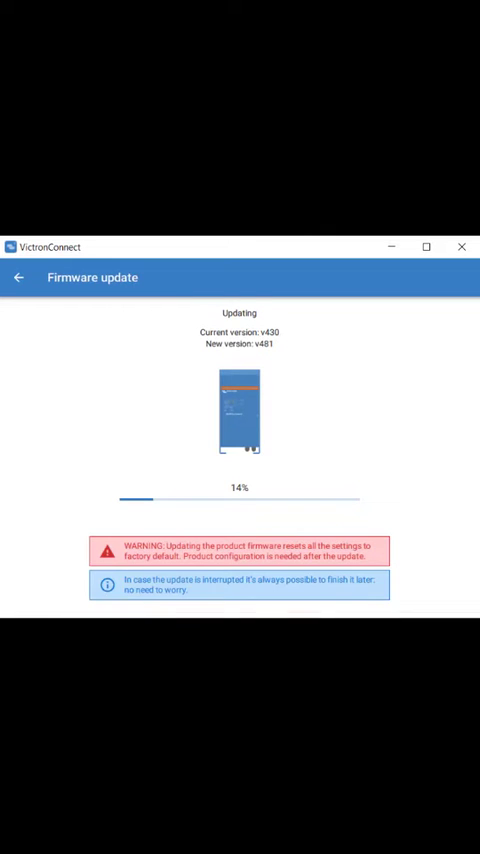